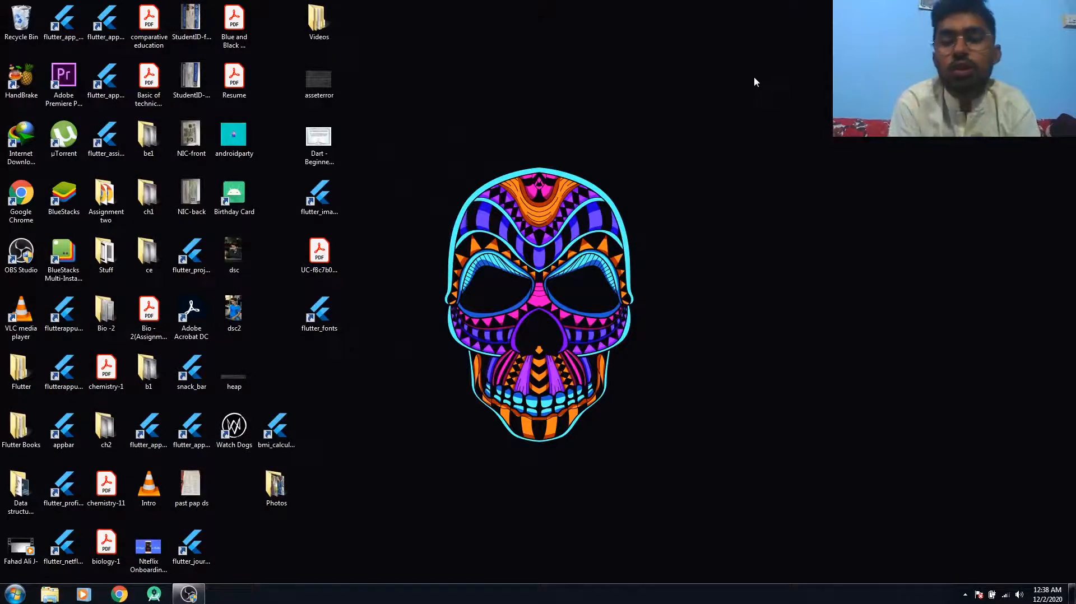
mouse_move(328, 233)
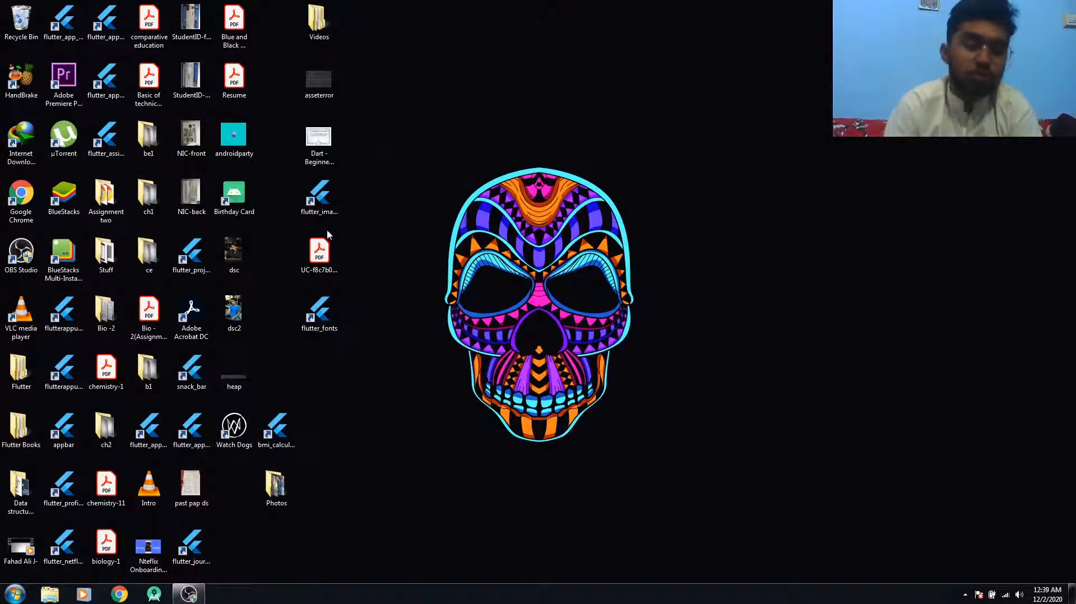
Launch Google Chrome from the taskbar to a new blank tab.
left_click(148, 373)
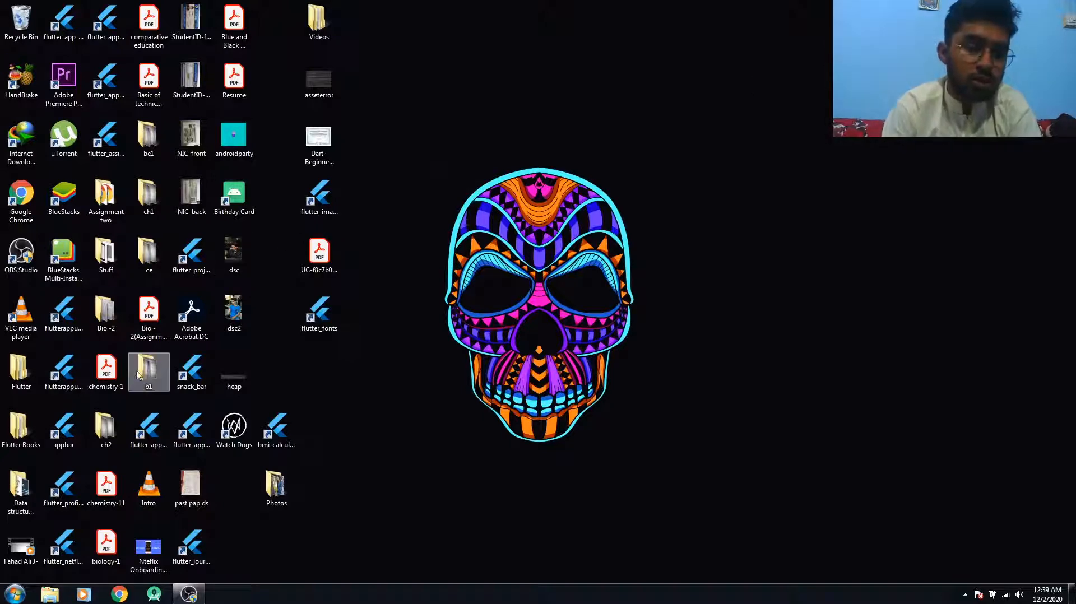
left_click(118, 593)
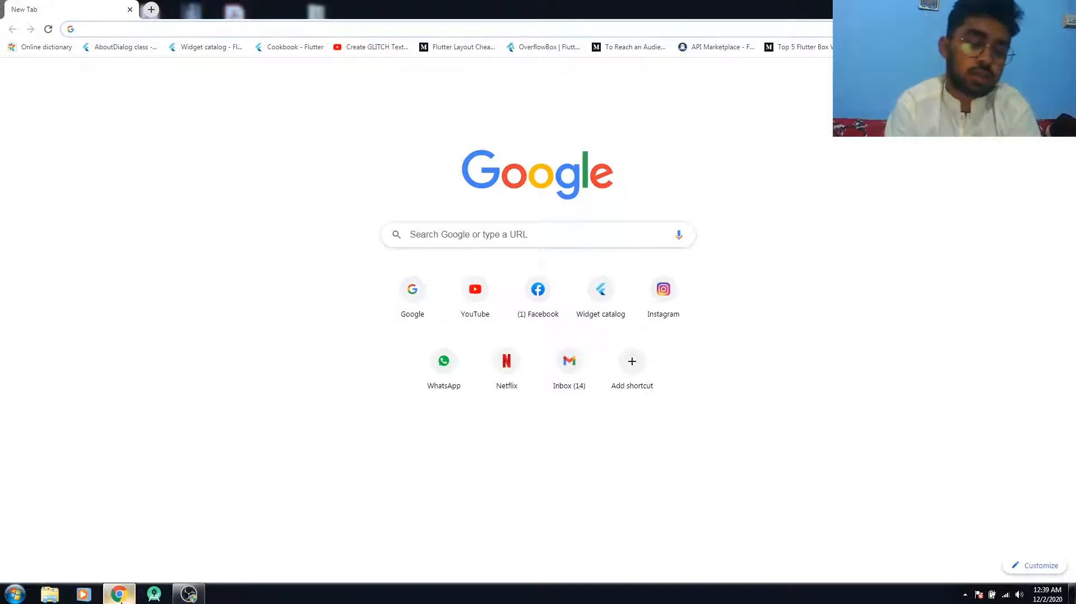
Go to google.com and search for 'download mysql' via the suggestion.
type("google.com")
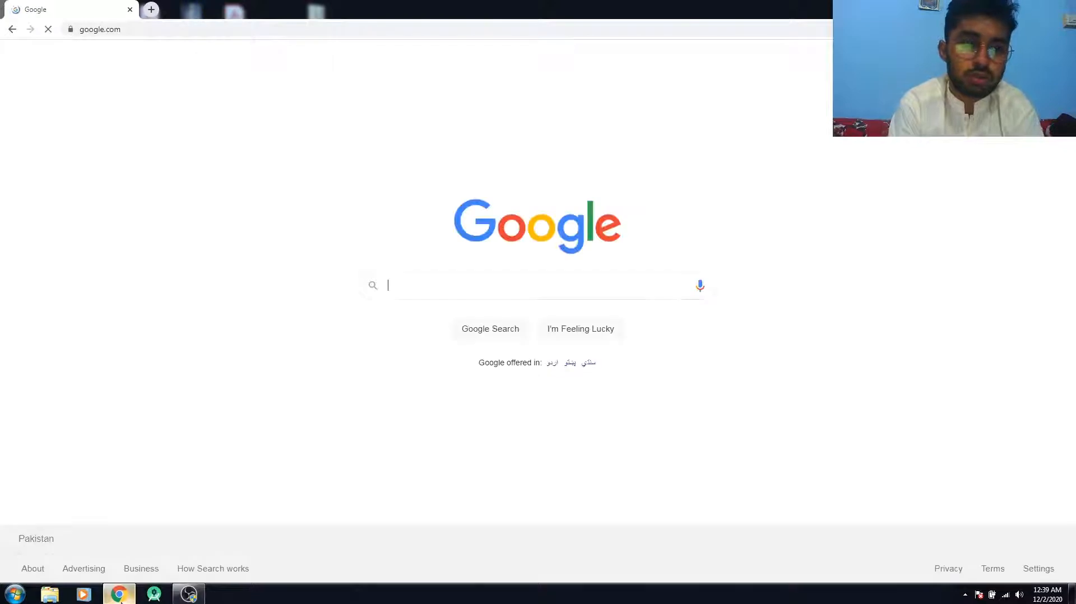
type("download")
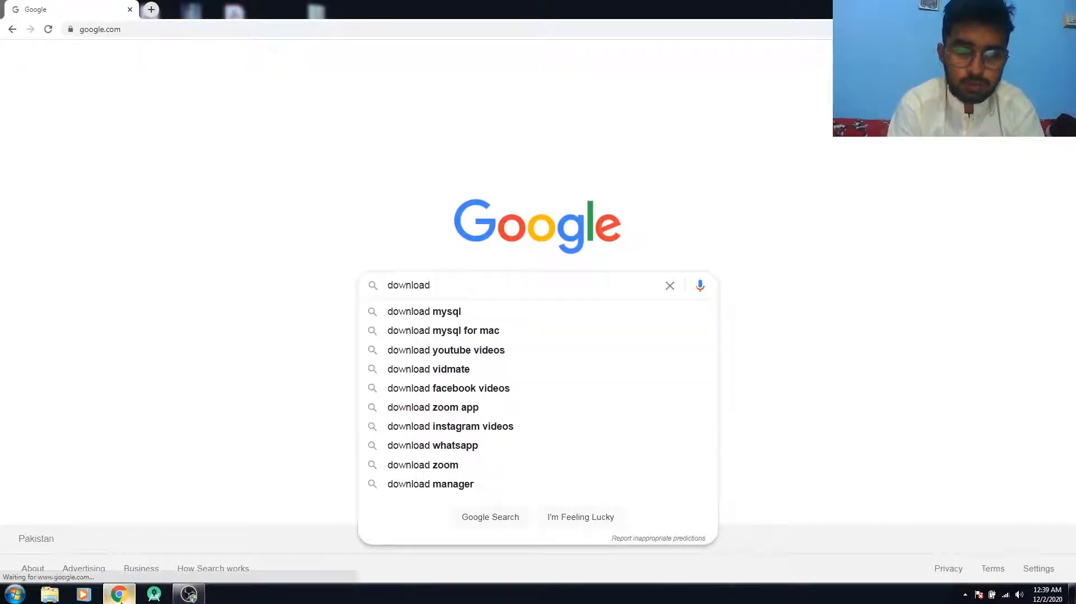
left_click(424, 312)
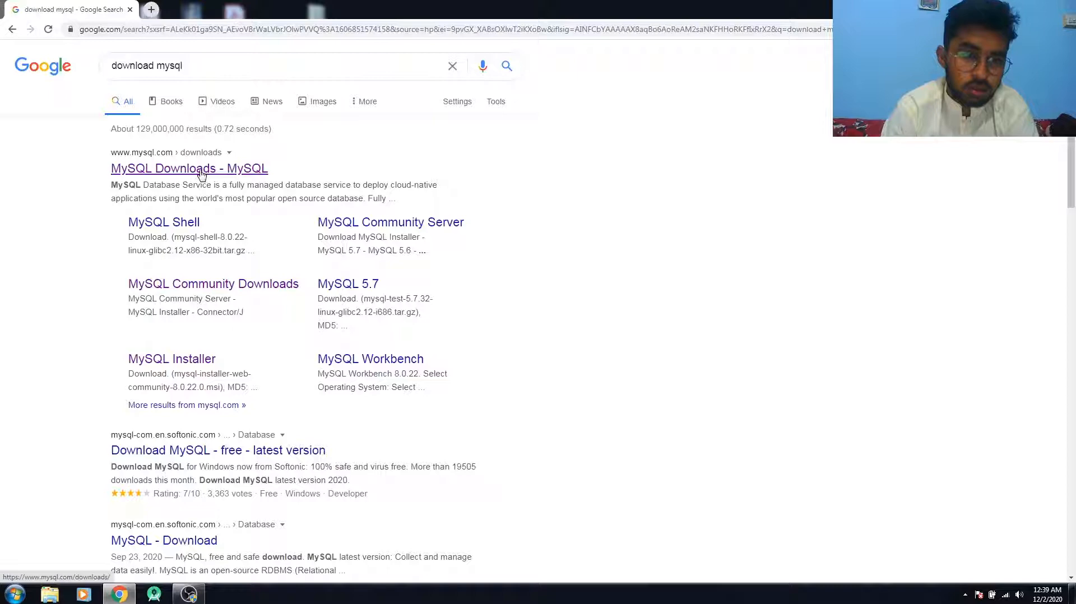
Open MySQL Downloads, then Community (GPL) Downloads, then MySQL Installer for Windows.
left_click(189, 168)
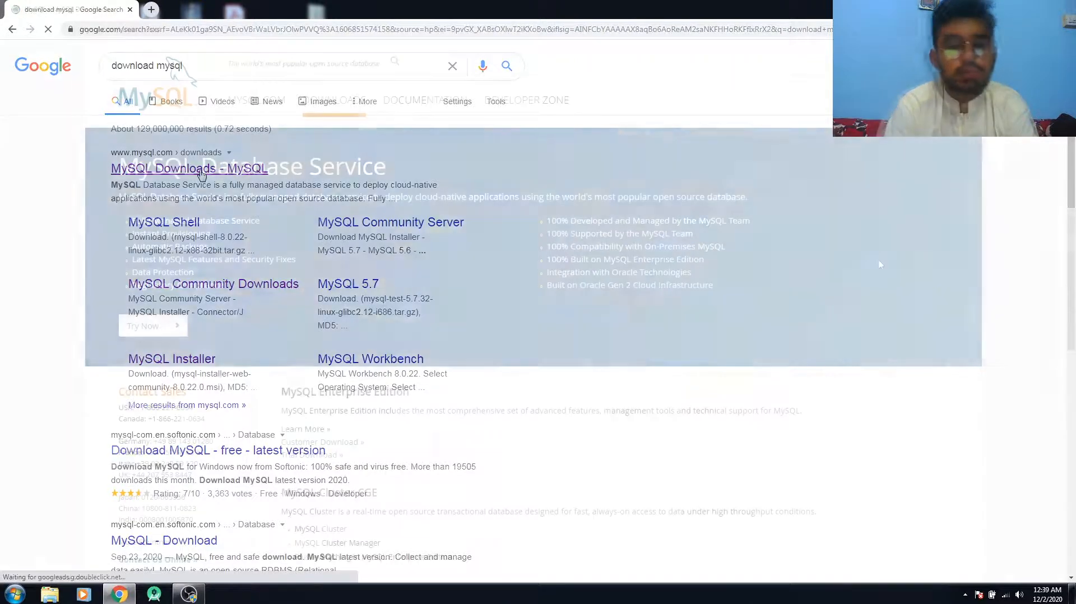
left_click(188, 168)
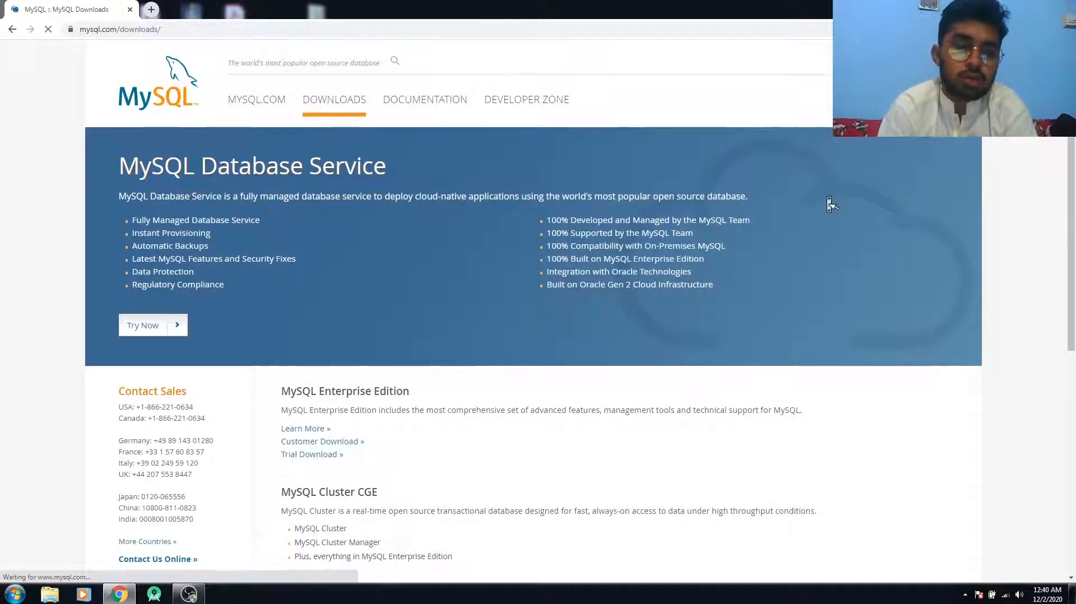
scroll("down", 3)
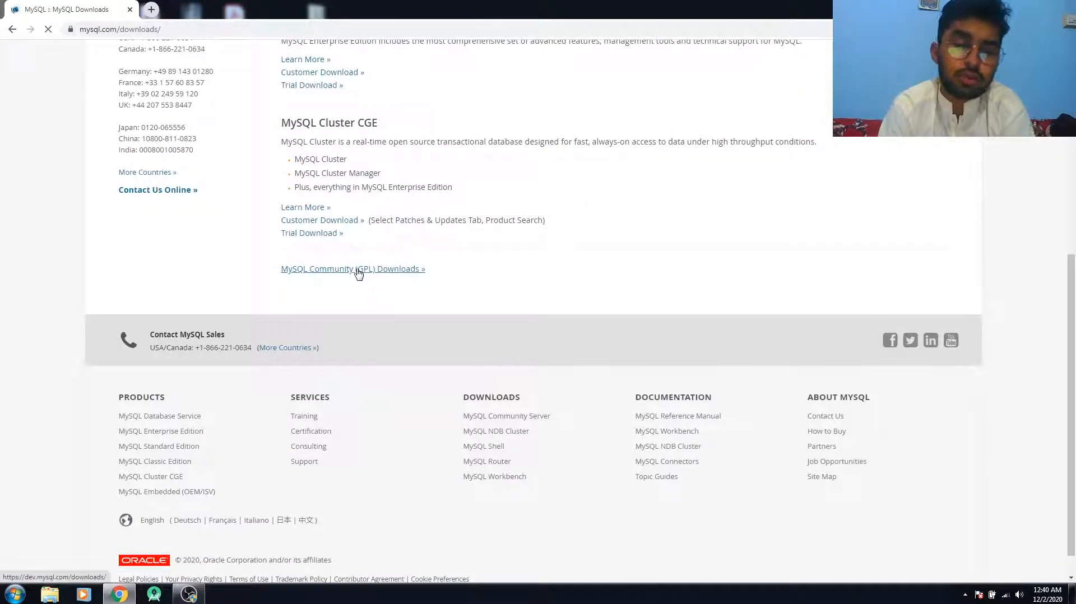
left_click(353, 269)
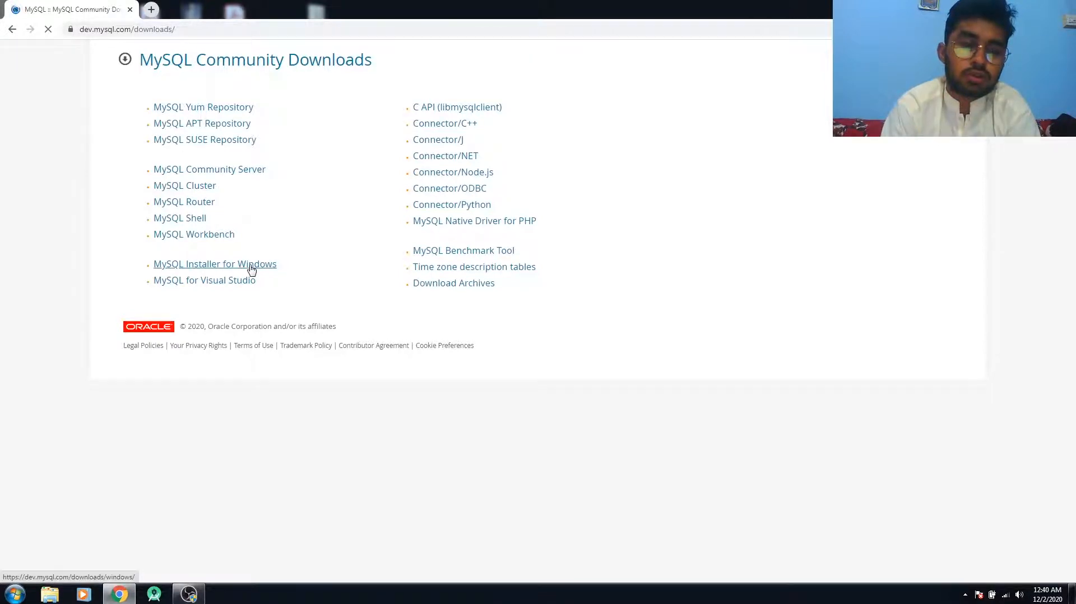
left_click(214, 263)
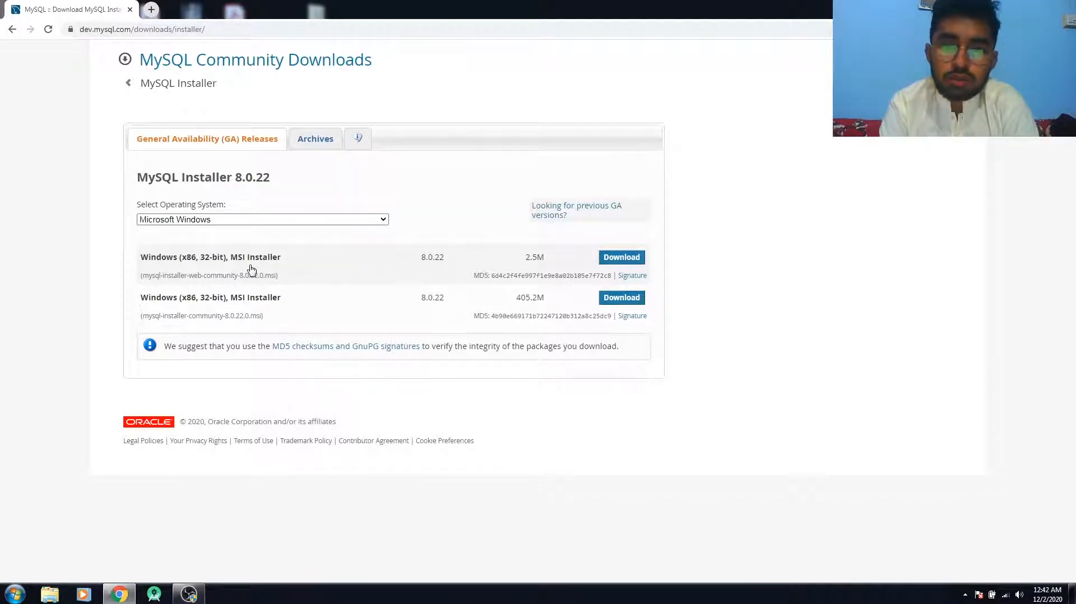
mouse_move(489, 298)
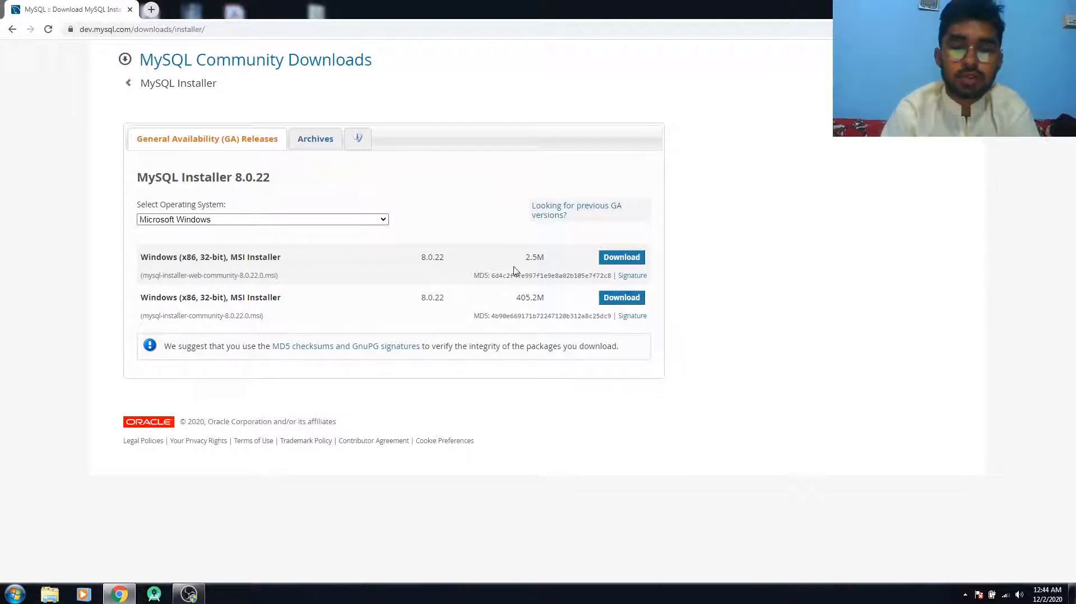
mouse_move(385, 263)
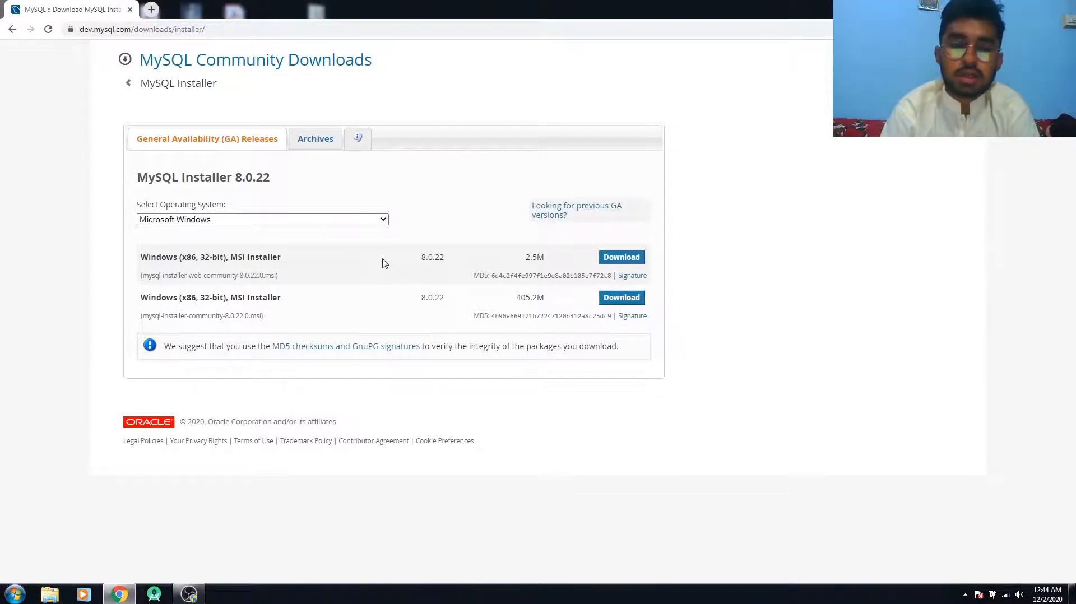
mouse_move(365, 303)
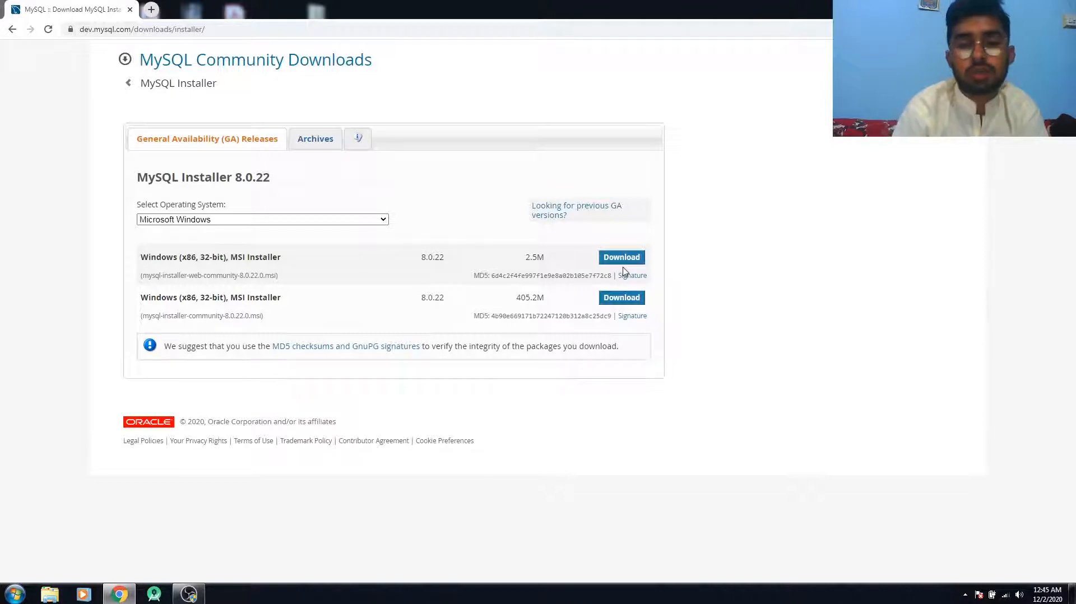
Launch MySQL Installer and accept the mandatory installer upgrade.
left_click(620, 257)
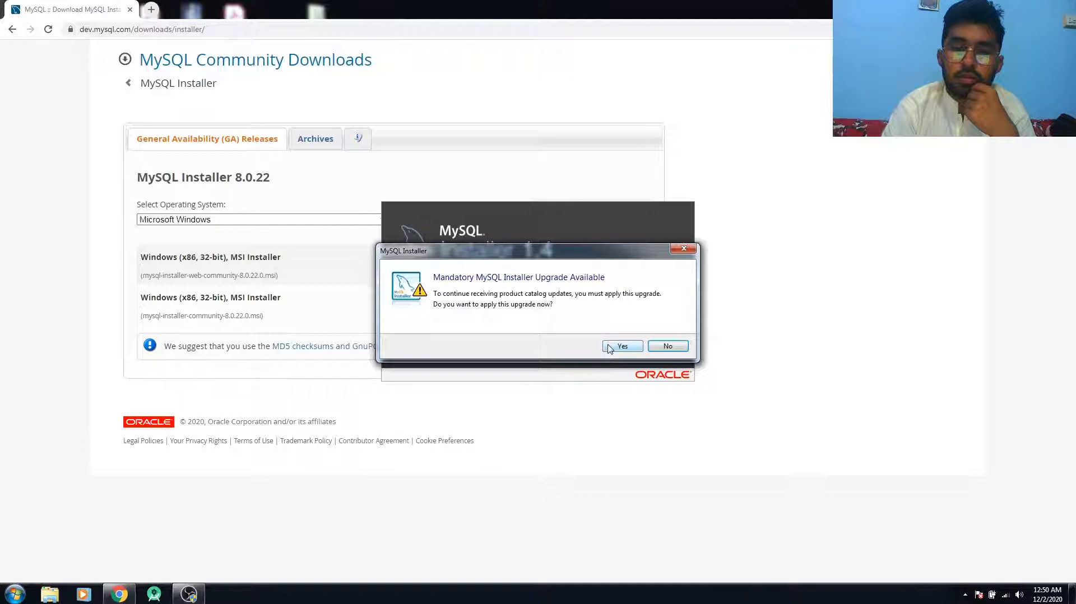
left_click(621, 346)
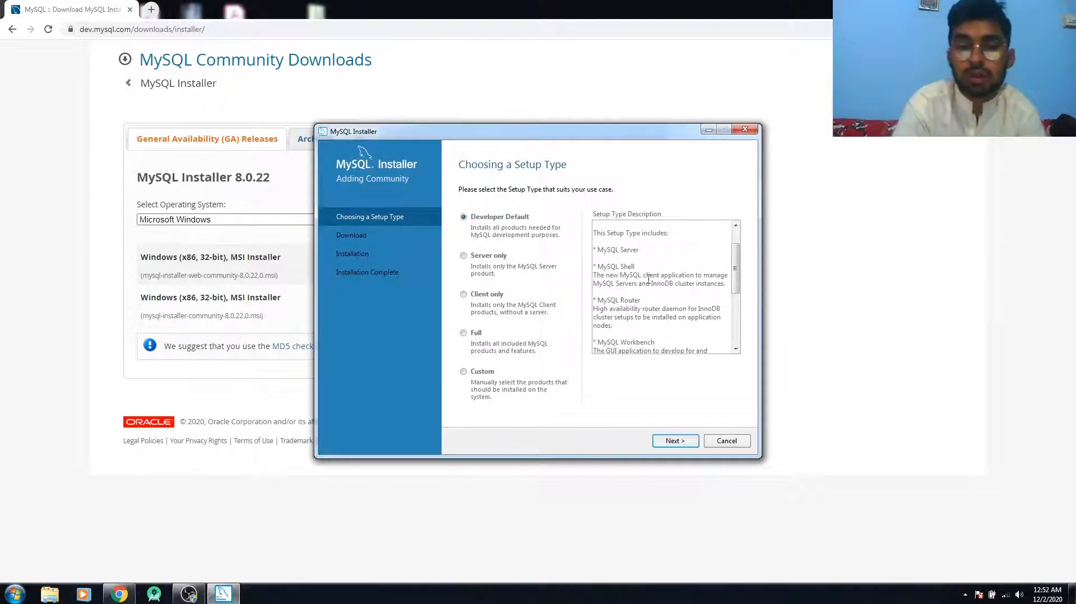
Choose Custom setup and queue MySQL Server 8.0.22 and Workbench 8.0.22.
scroll("down", 3)
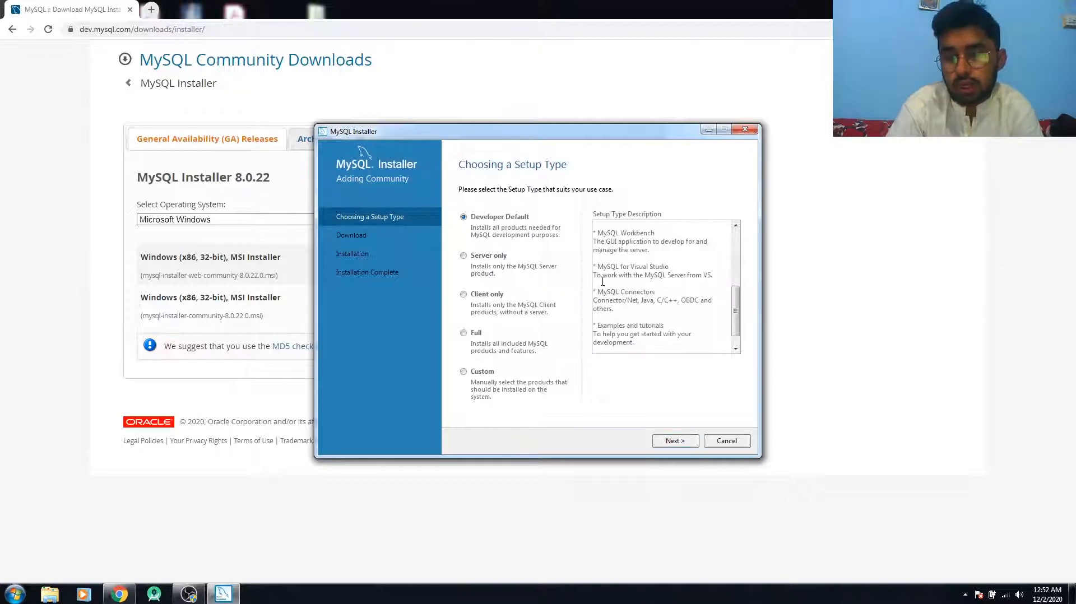
left_click(464, 372)
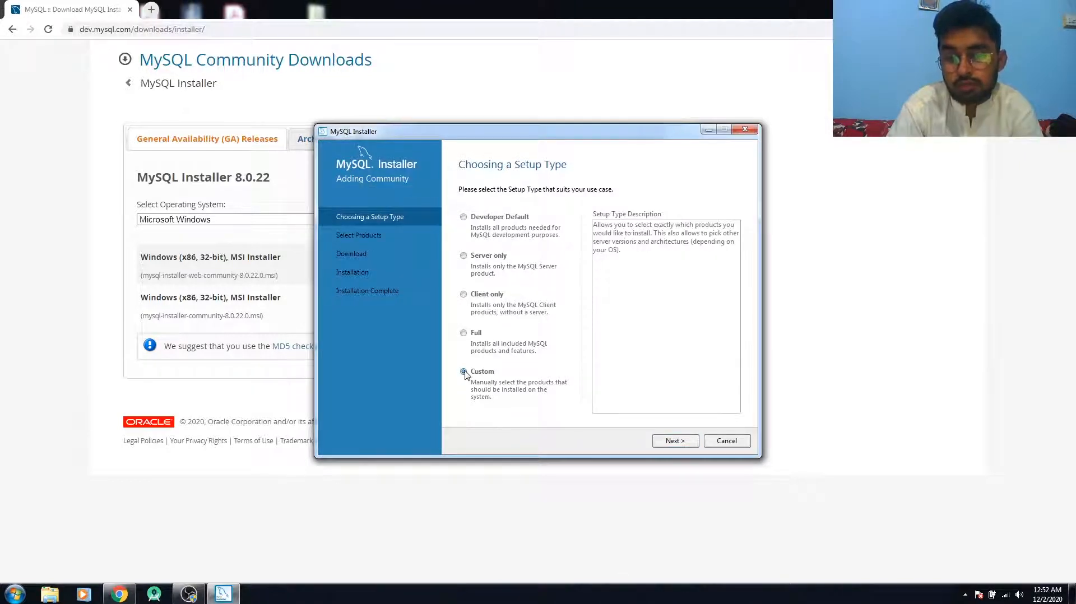
left_click(673, 440)
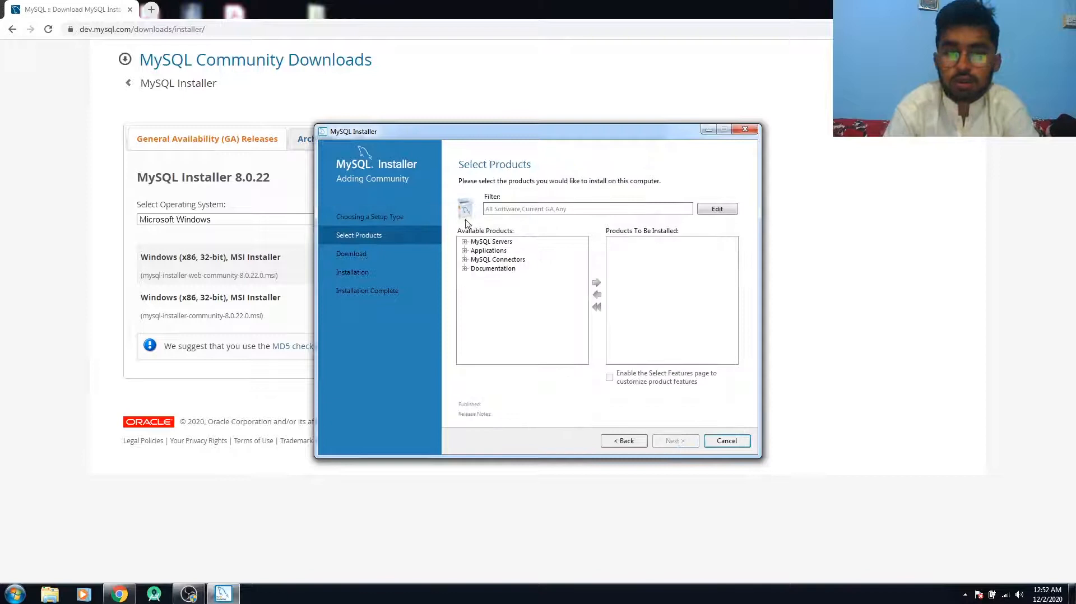
left_click(465, 241)
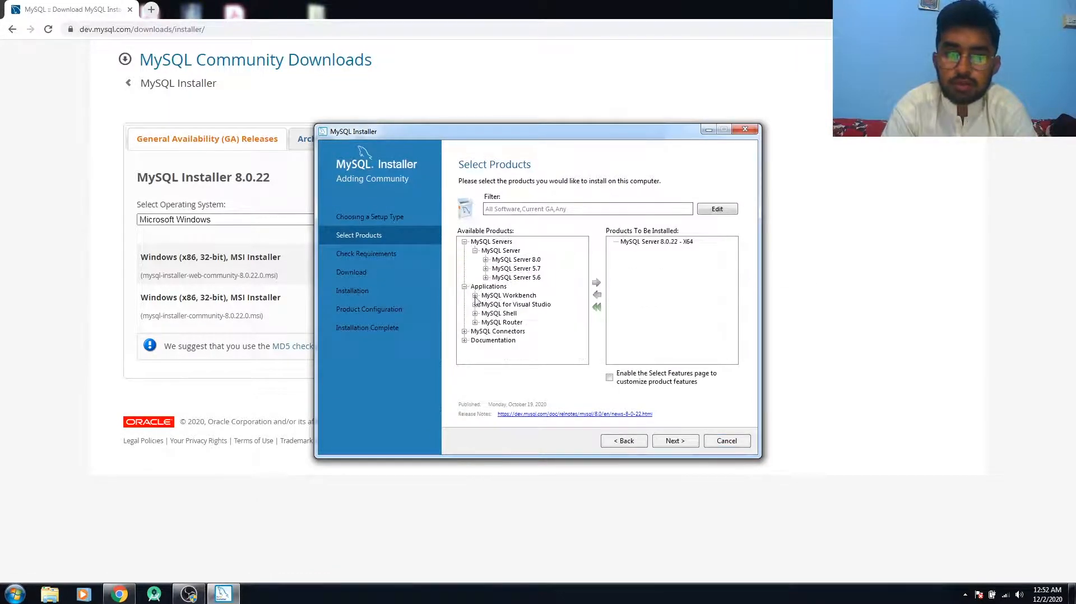
left_click(596, 282)
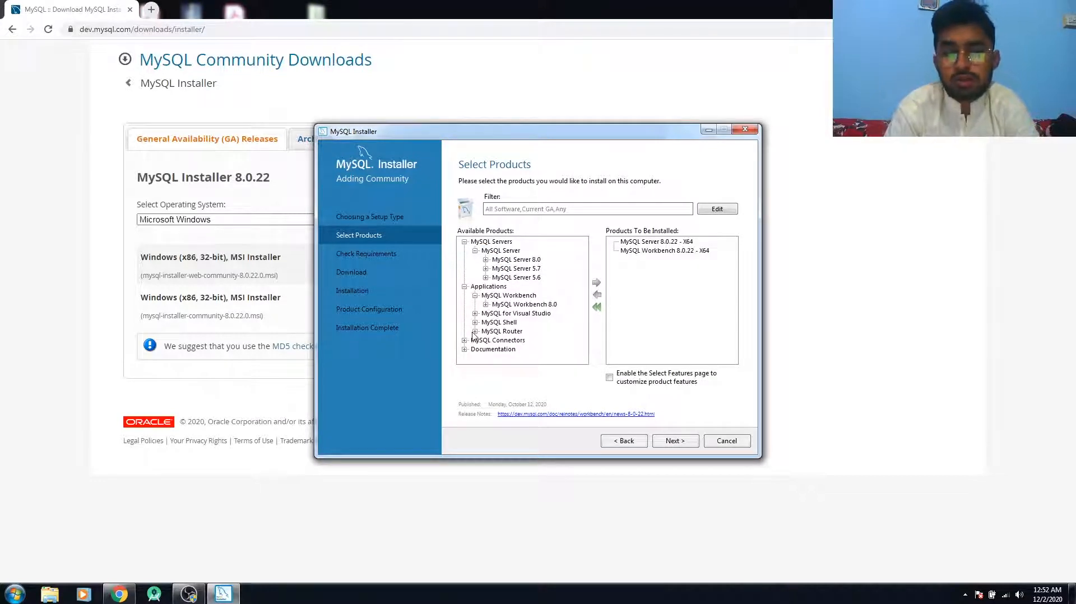
scroll("down", 3)
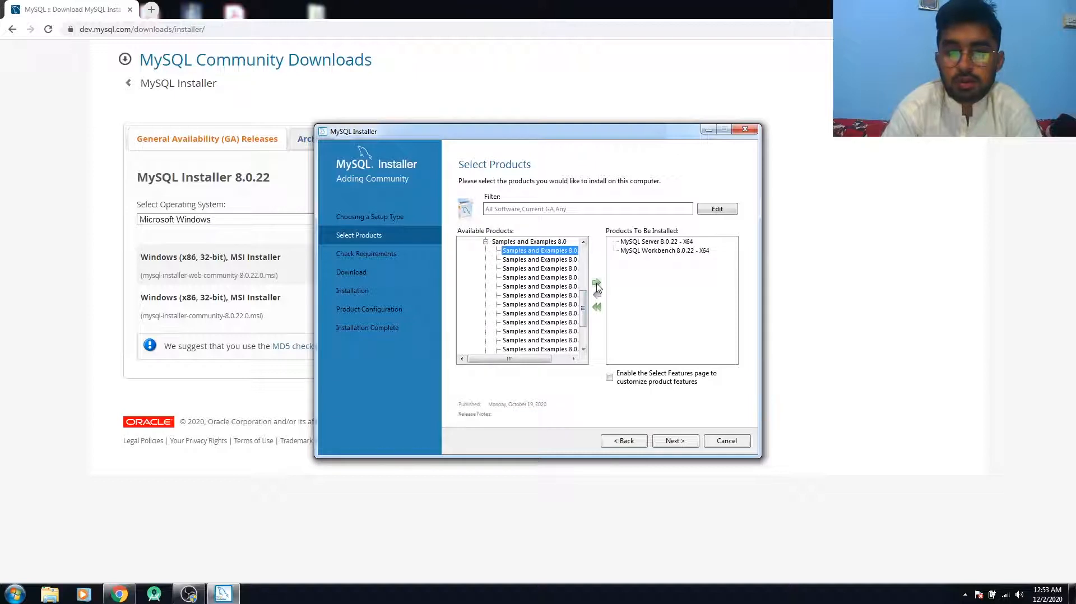
Check requirements, inspect Workbench's missing Visual C++ 2019 Redistributable, and try Execute.
left_click(673, 441)
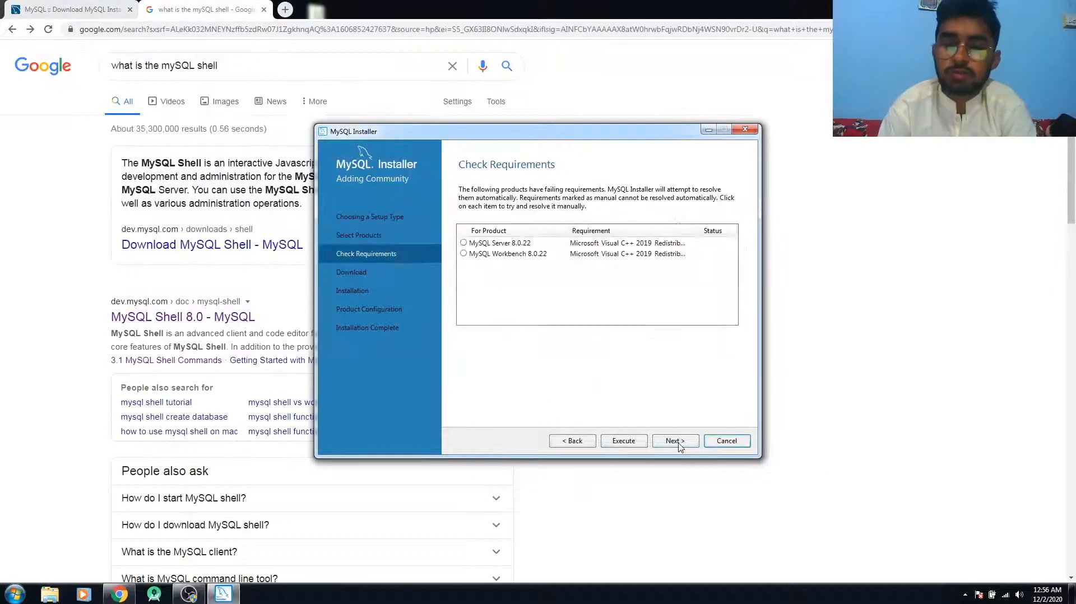
left_click(508, 254)
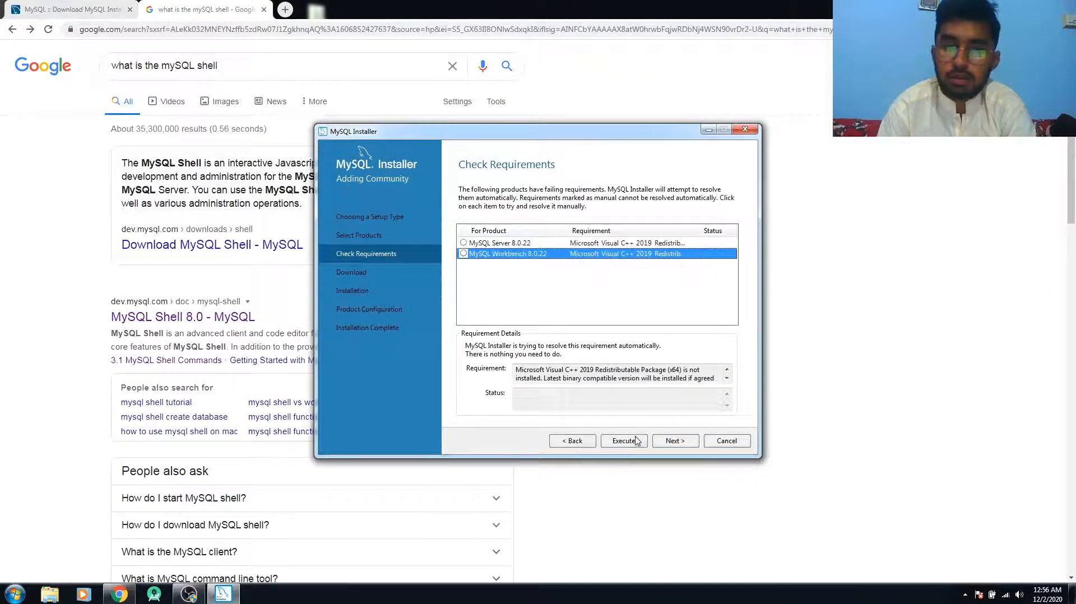
left_click(624, 440)
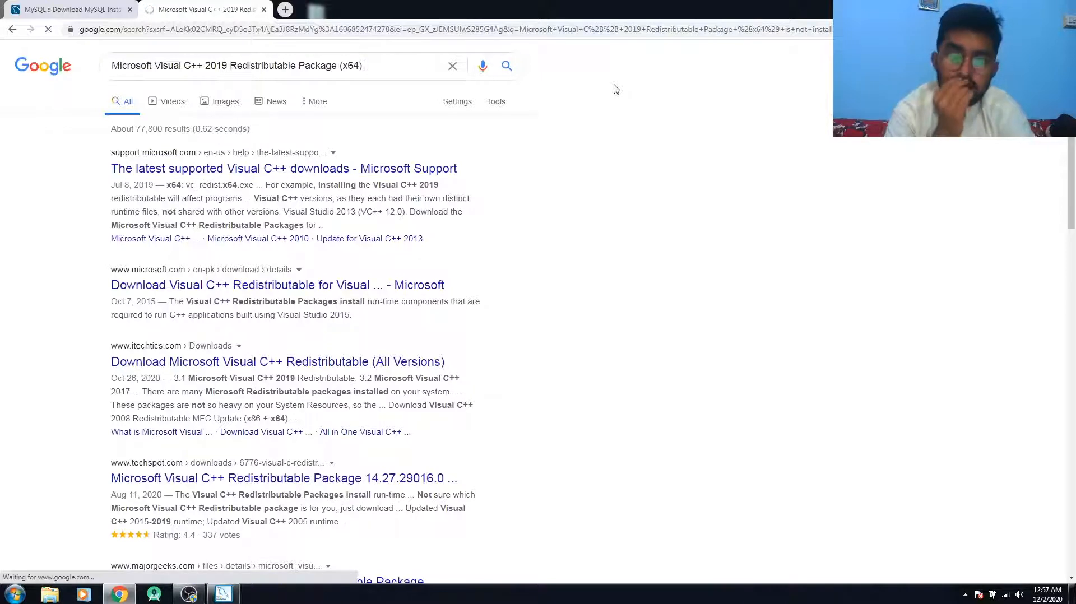
Open Microsoft's latest Visual C++ downloads article and download vc_redist.x64.exe.
left_click(282, 168)
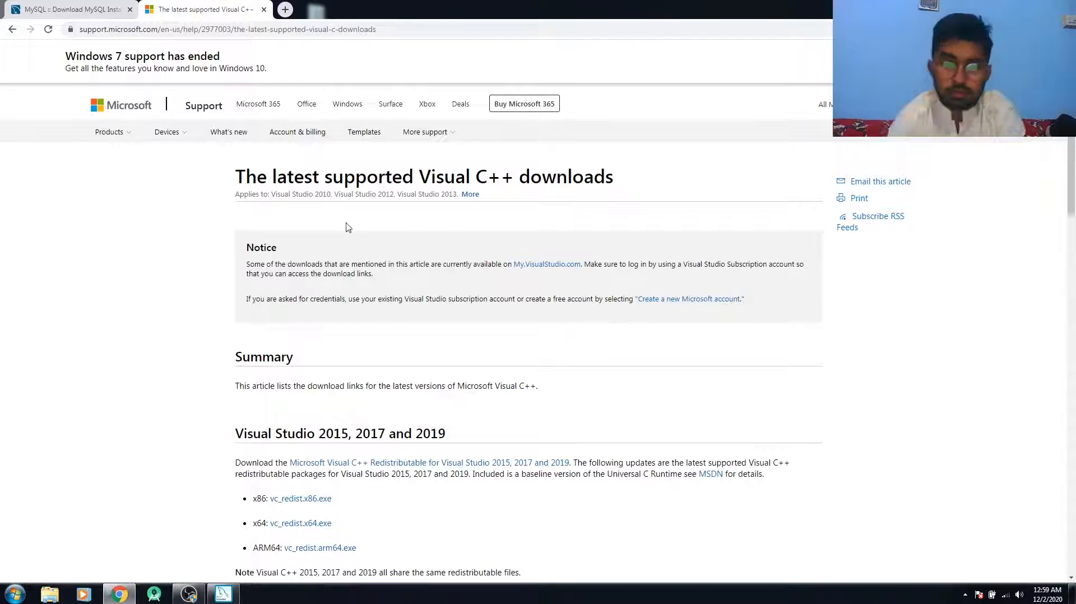
scroll("down", 3)
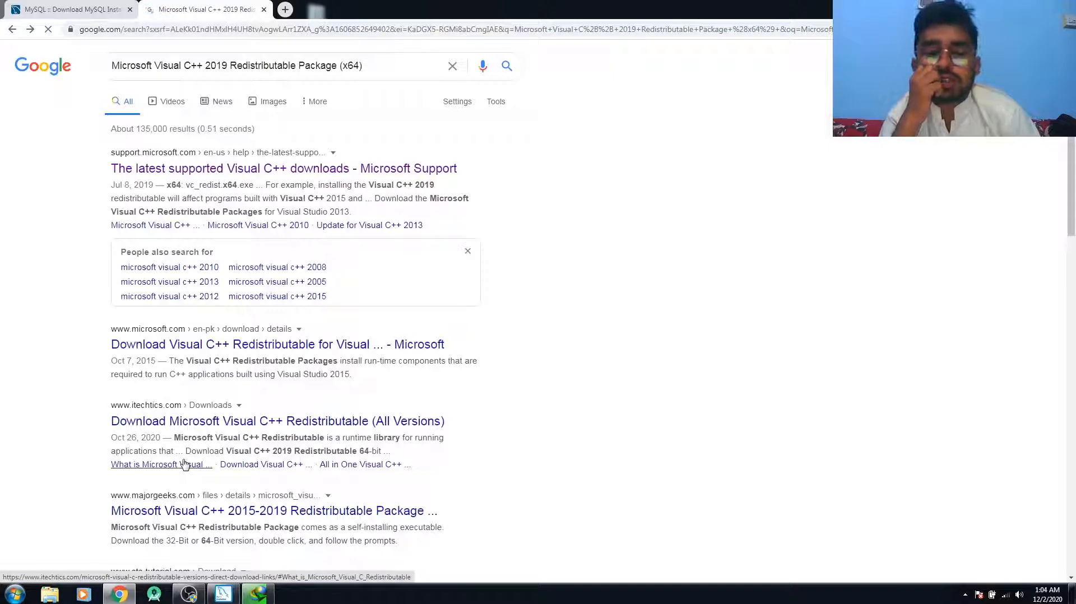
left_click(283, 168)
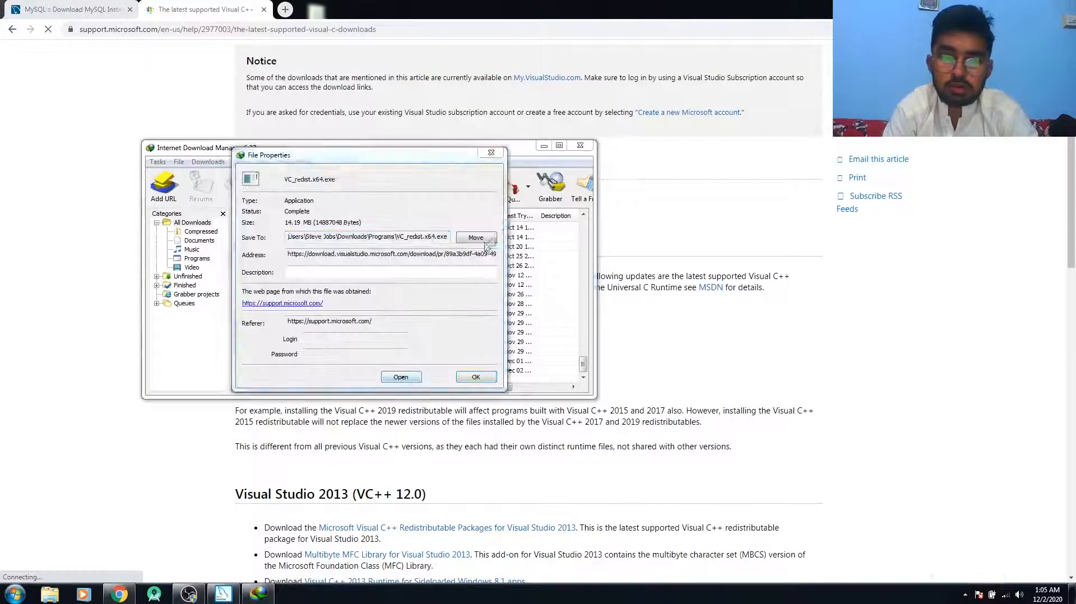
Run vc_redist.x64.exe to install Visual C++ 2015–2019 Redistributable (x64), then close setup.
left_click(401, 378)
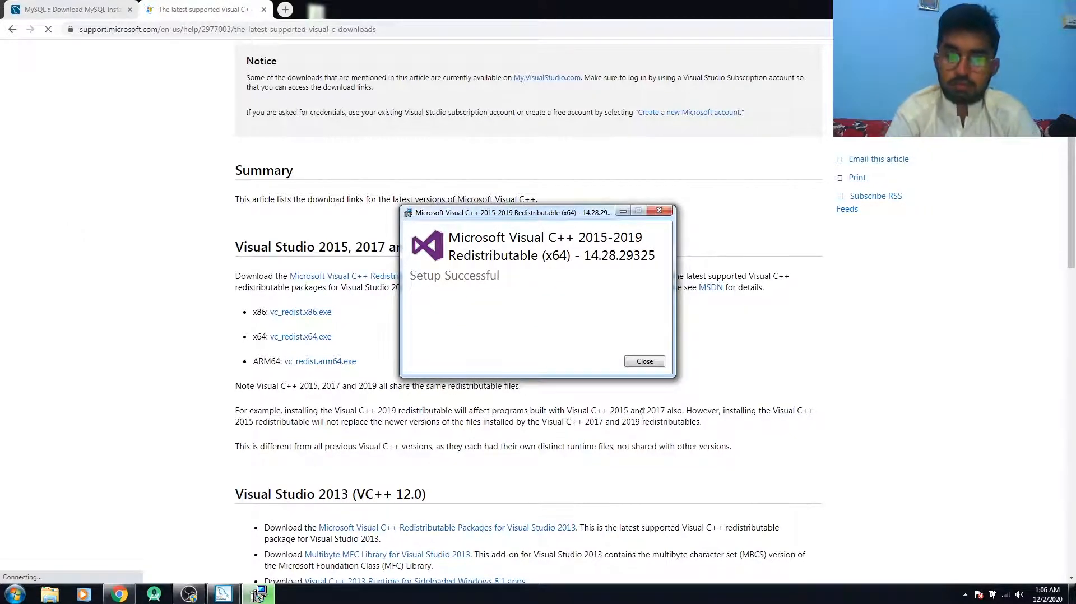
left_click(643, 361)
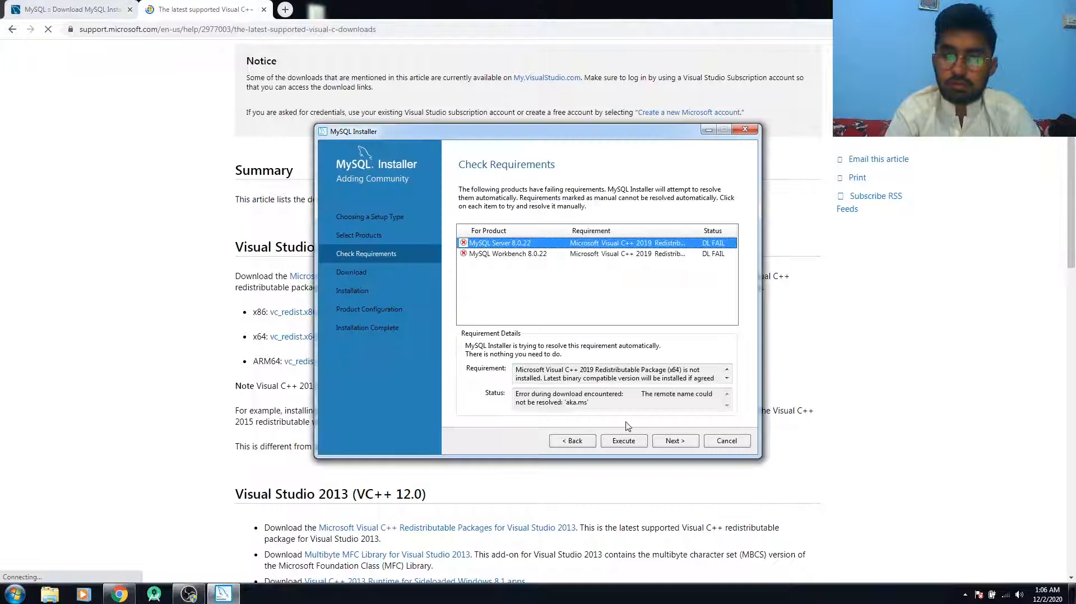
Re-execute the Visual C++ requirement check, then download MySQL Server and Workbench 8.0.22.
left_click(623, 440)
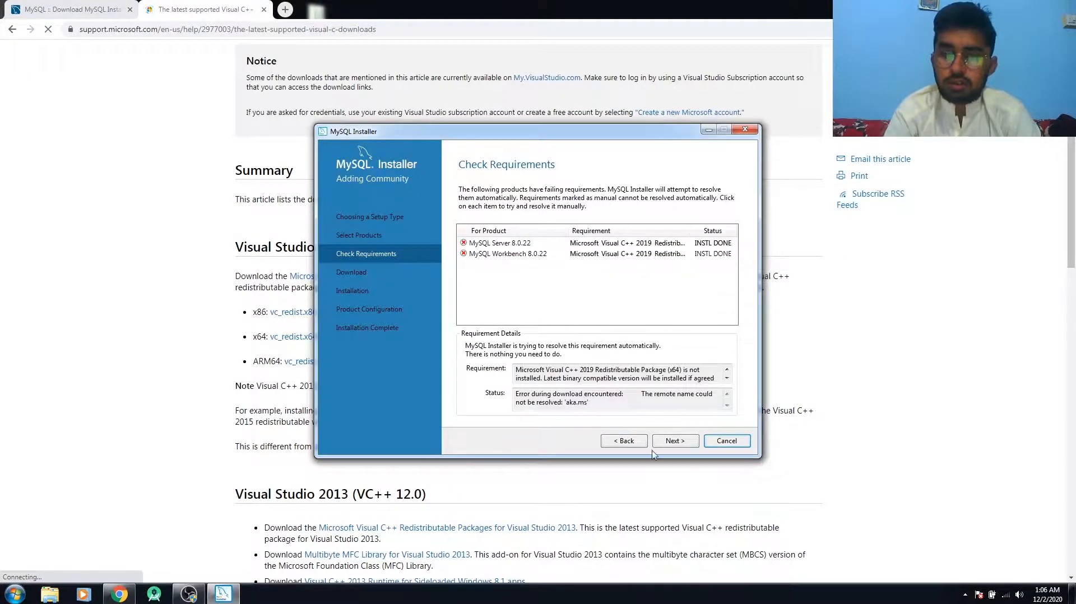
left_click(500, 243)
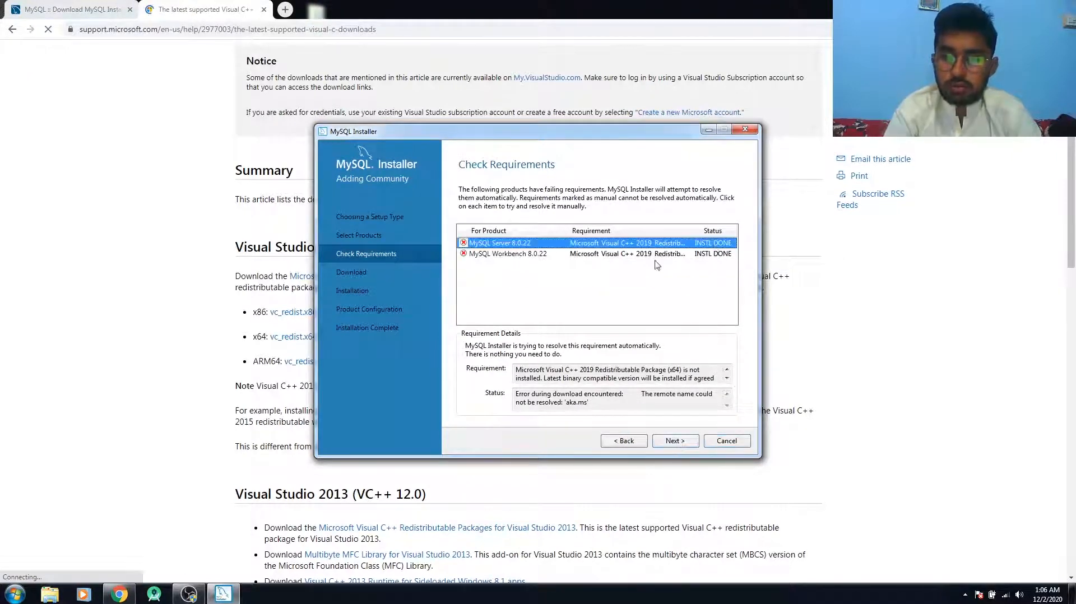
left_click(674, 441)
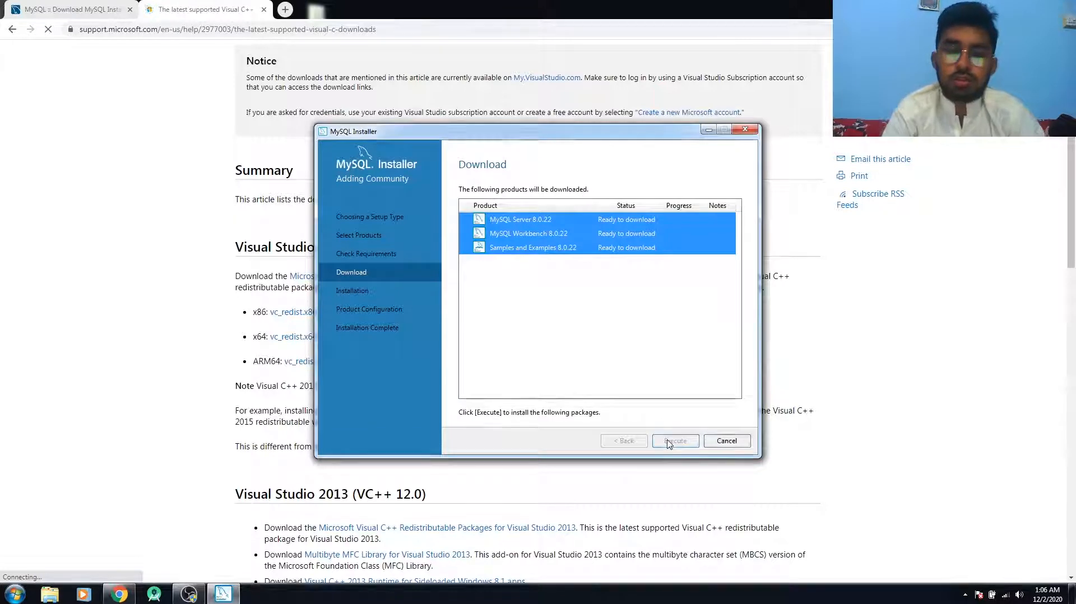
left_click(673, 441)
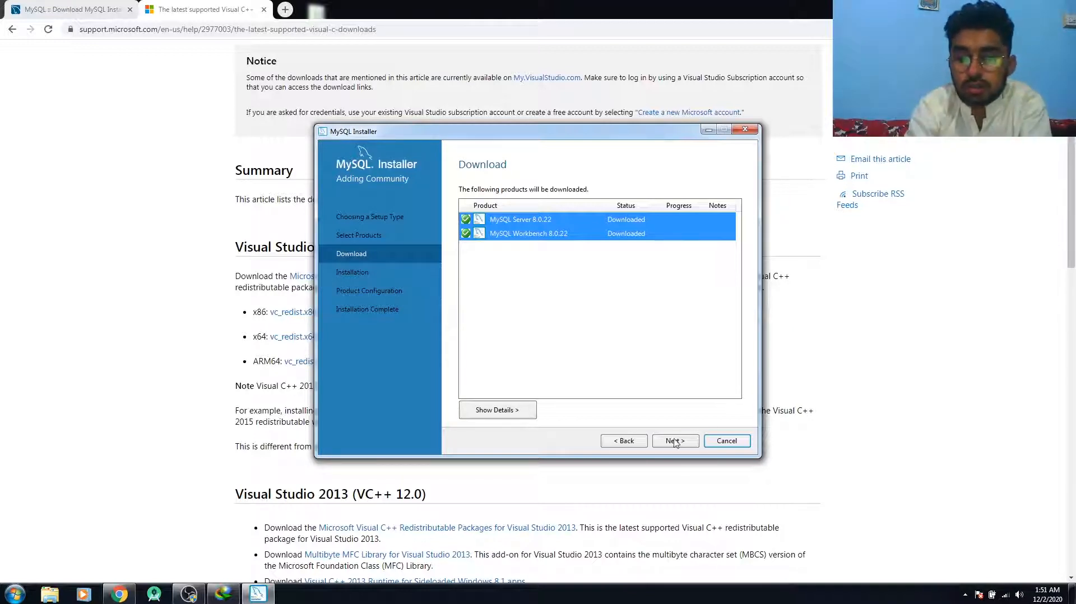
Install the downloaded products and finish with 'Start MySQL Workbench after setup' checked.
left_click(674, 440)
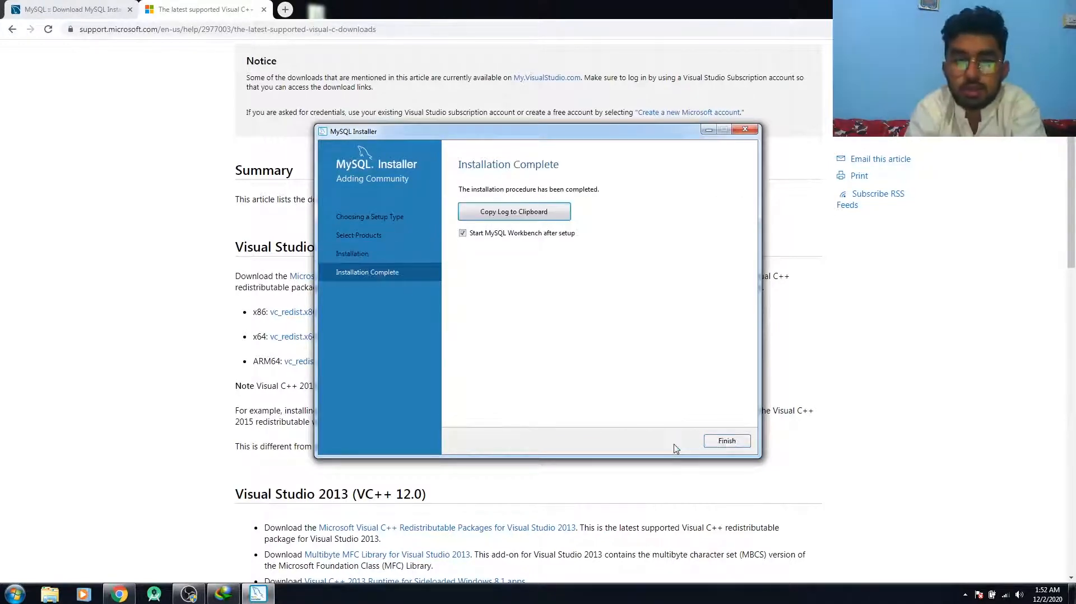
left_click(727, 441)
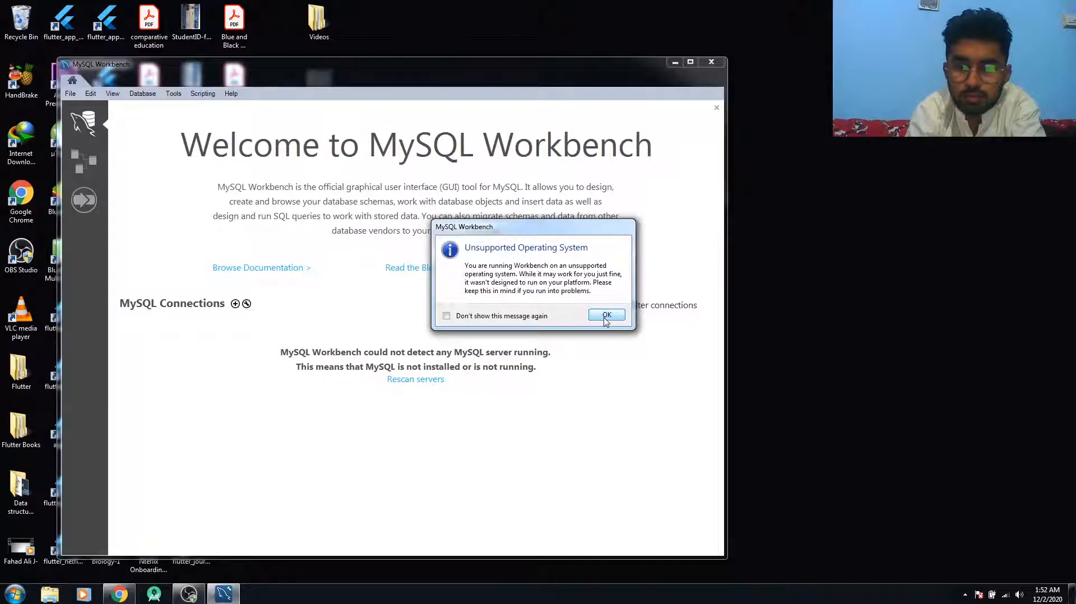
Dismiss the OS warning, rescan to confirm no local MySQL server, and relaunch the installer.
left_click(605, 315)
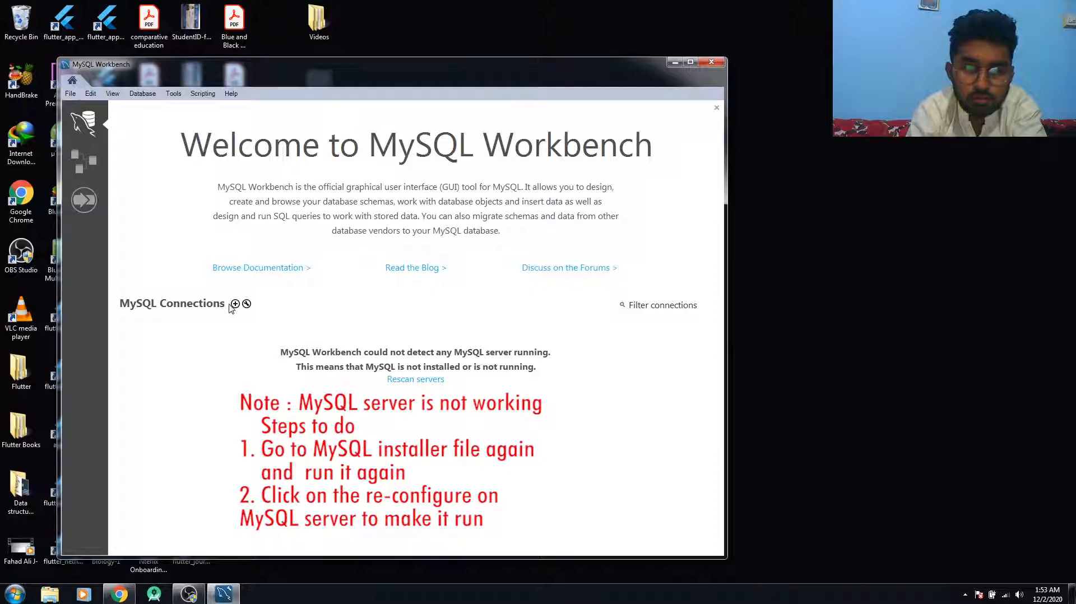
left_click(416, 379)
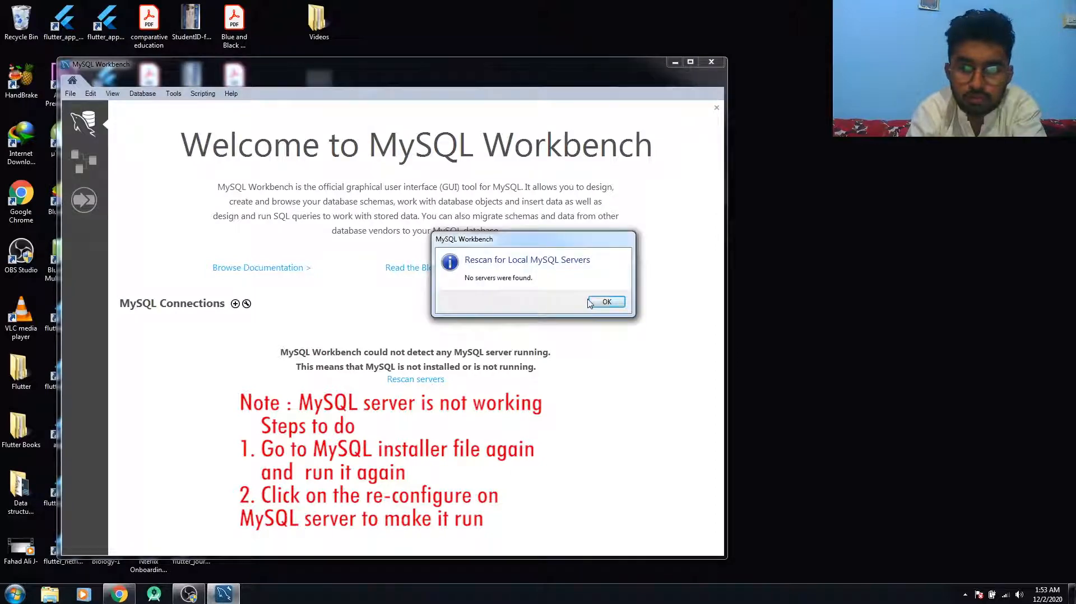
left_click(606, 302)
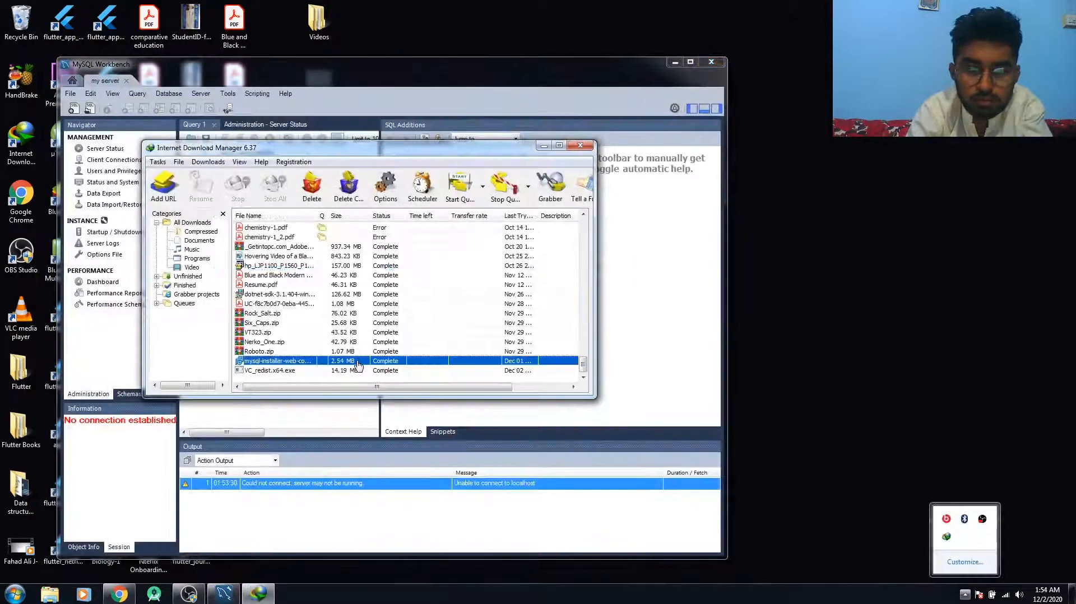
double_click(278, 361)
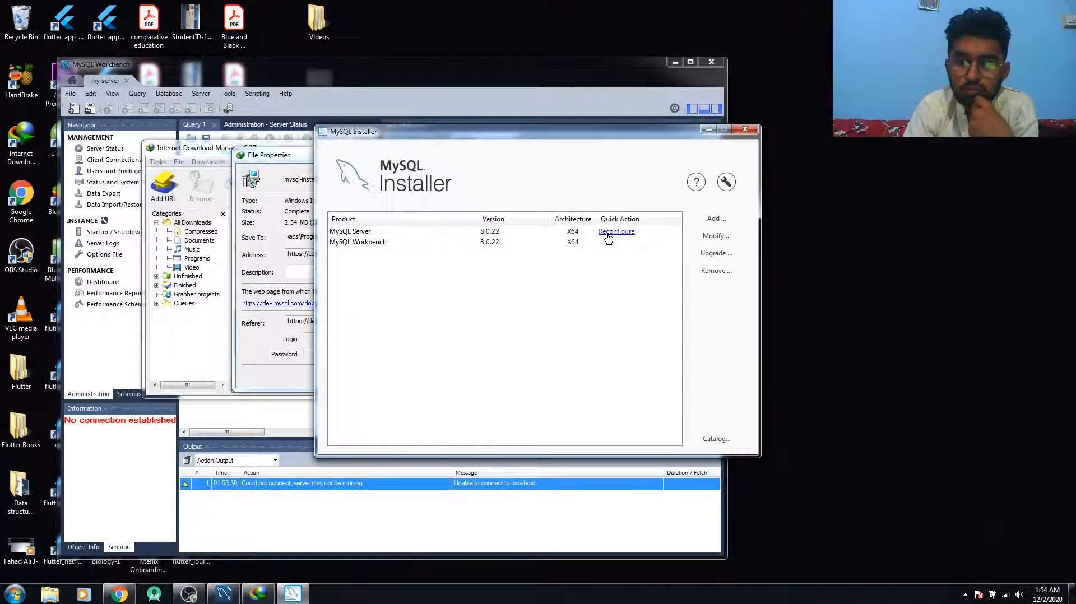
Reconfigure MySQL Server 8.0.22 with default networking and strong-password authentication, and edit the root password.
left_click(615, 231)
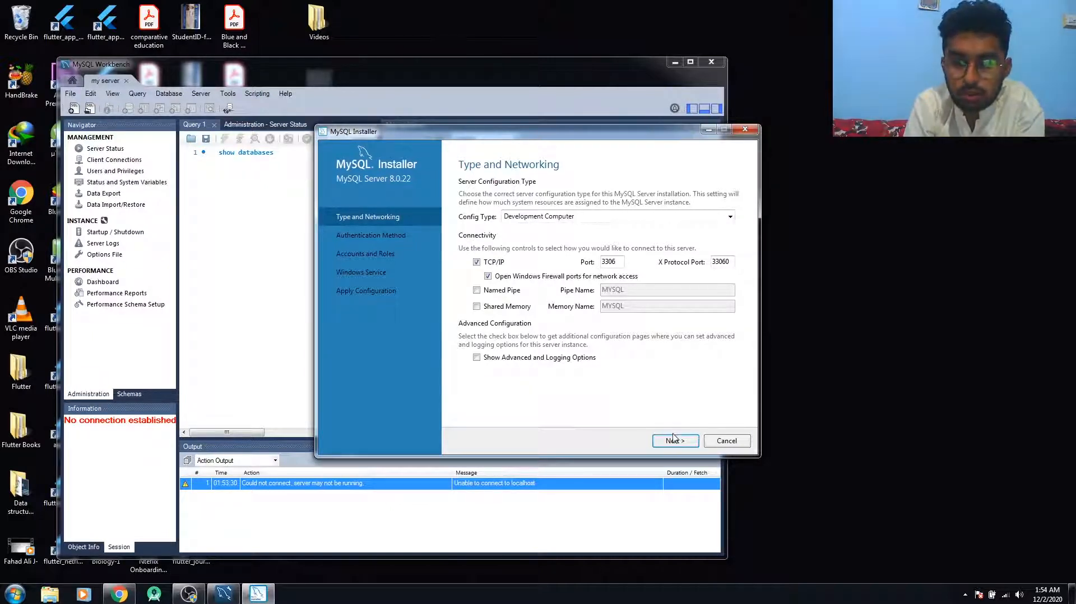
left_click(674, 440)
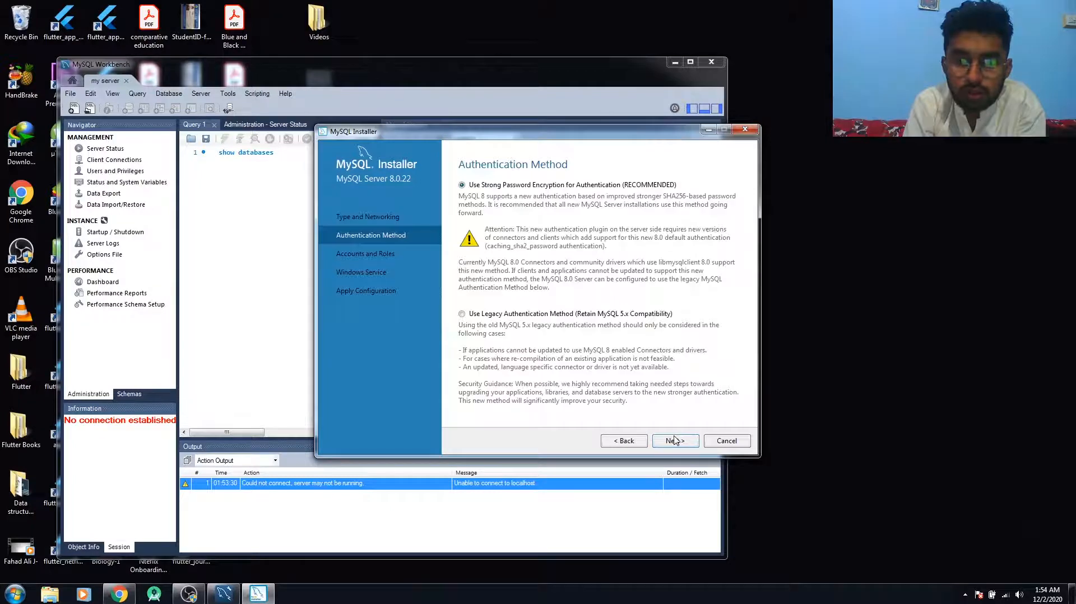
left_click(674, 440)
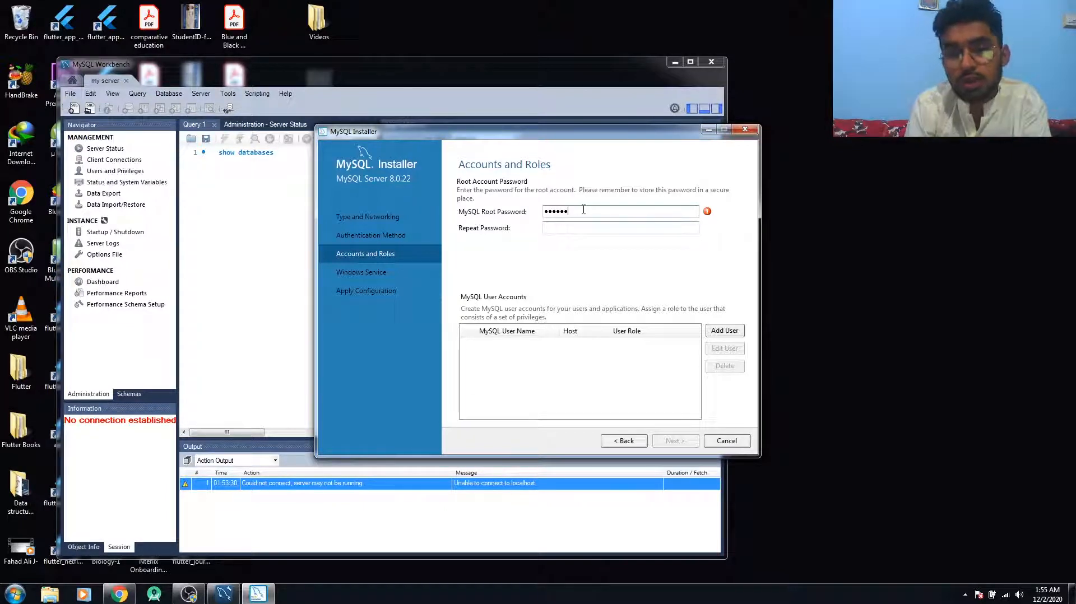
key("backspace")
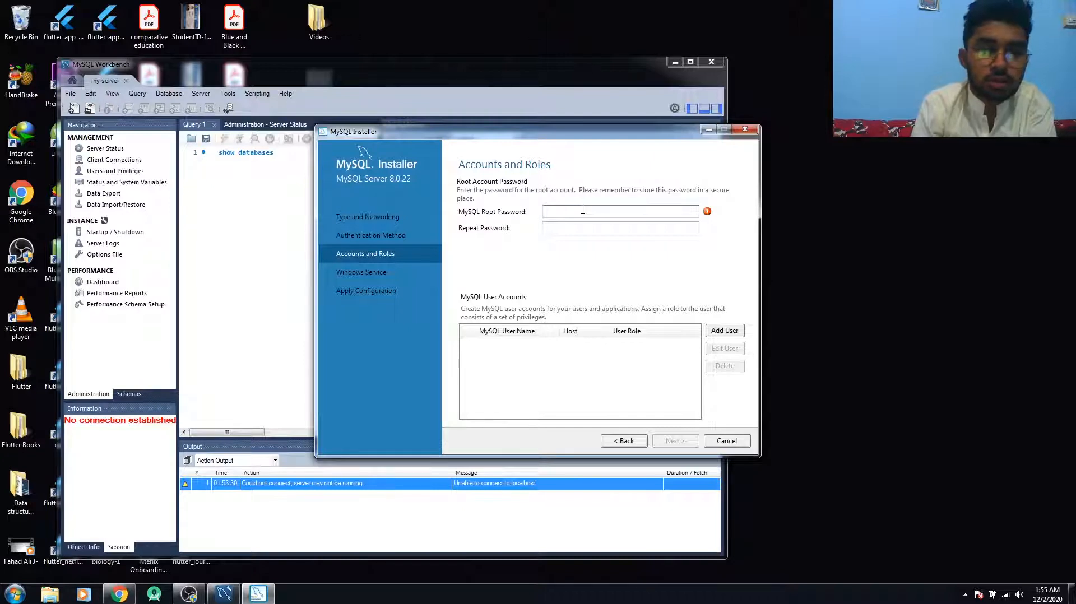
Keep the root account and MySQL80 service defaults, execute the configuration, and finish the wizard.
left_click(674, 441)
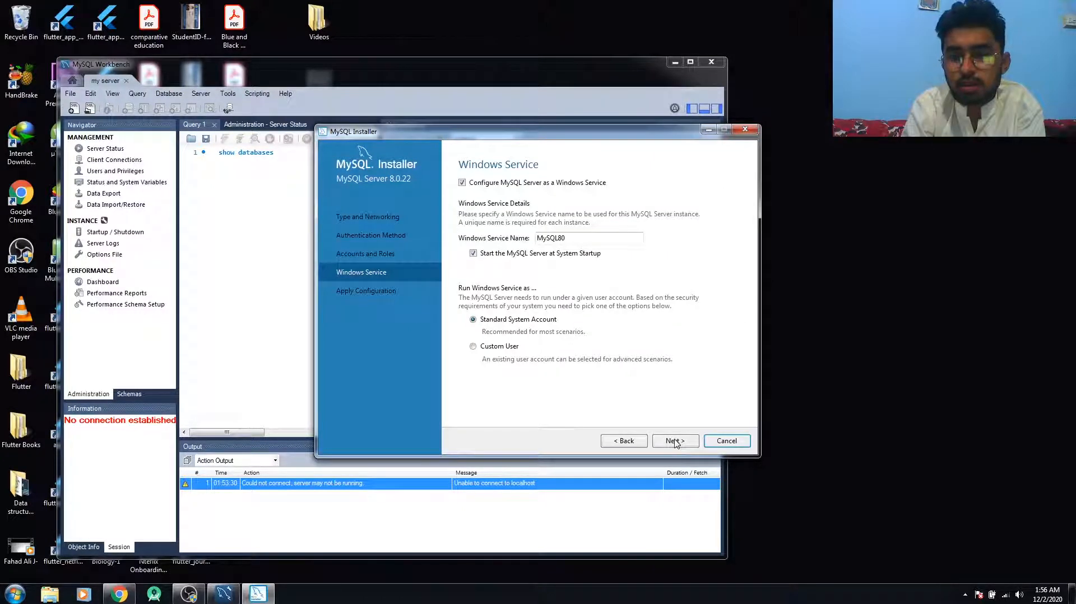
left_click(674, 441)
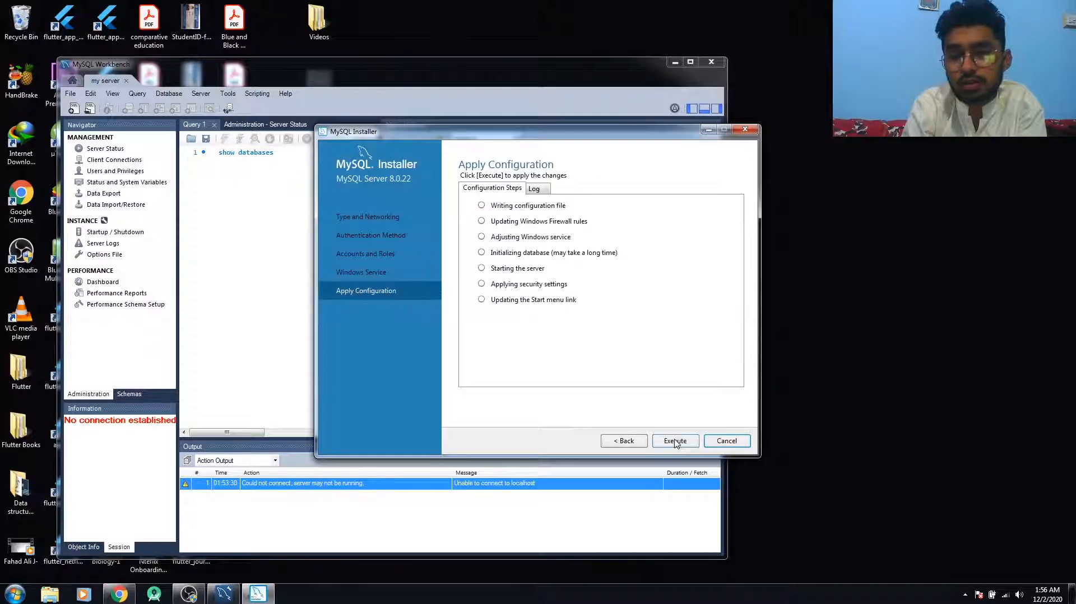
left_click(676, 440)
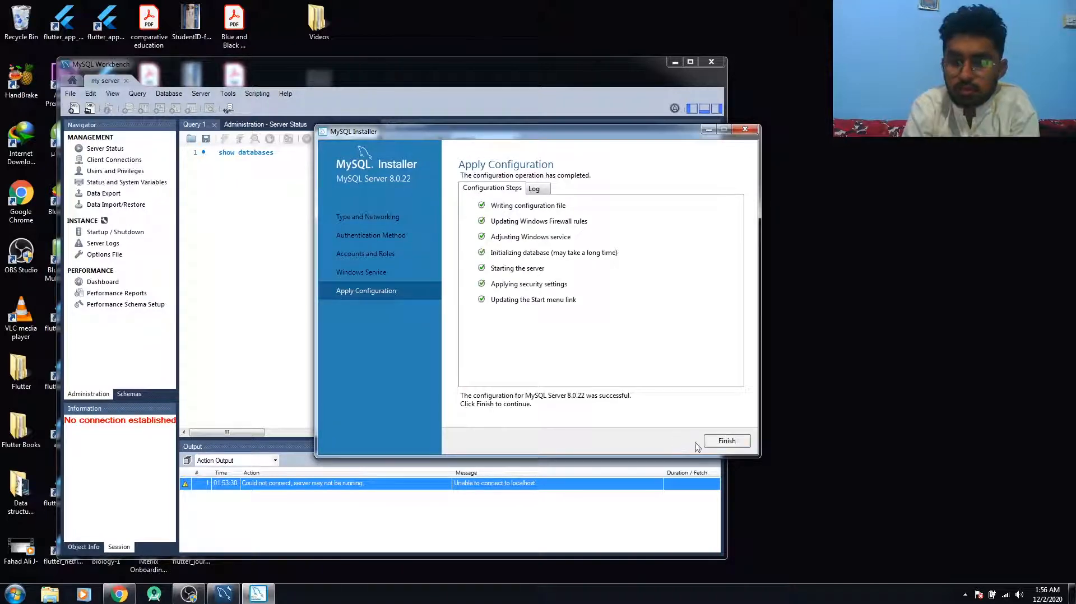
left_click(727, 441)
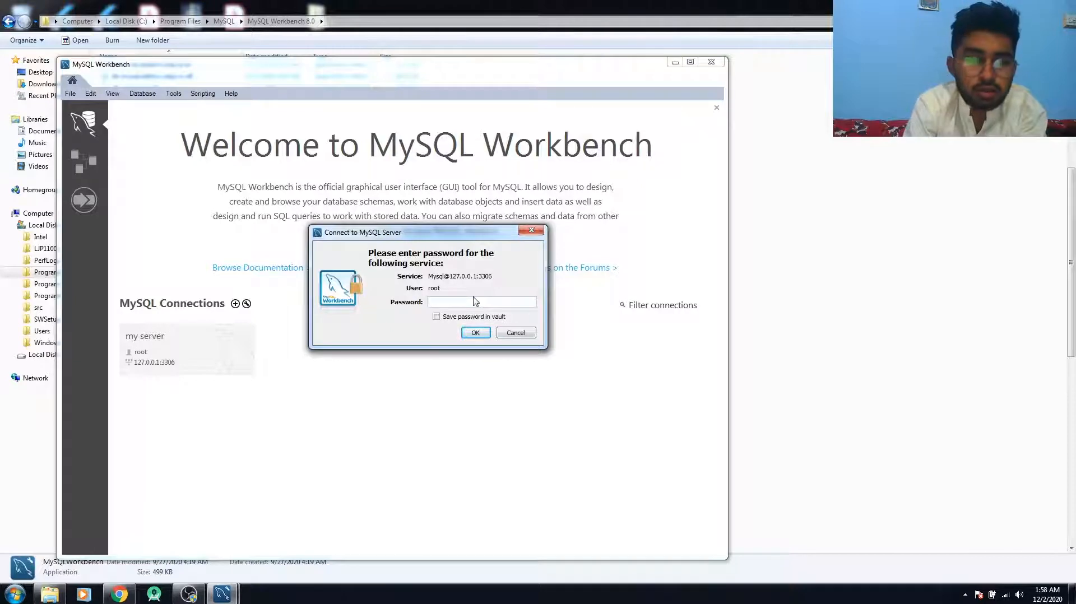
Log into 'my server' with the root password and execute 'show databases'.
type("•")
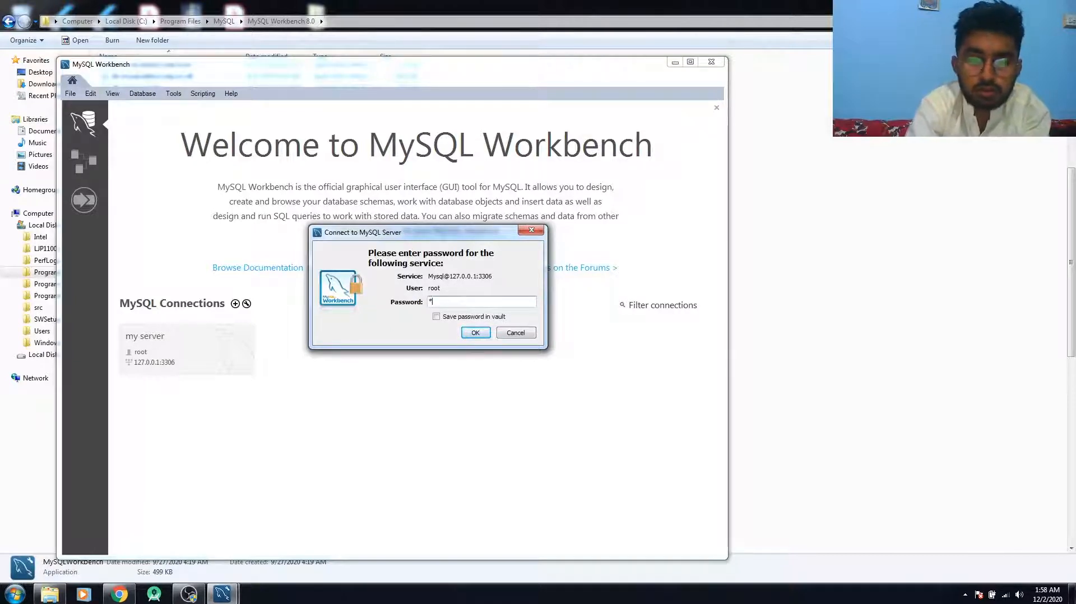
left_click(475, 332)
type("show databases")
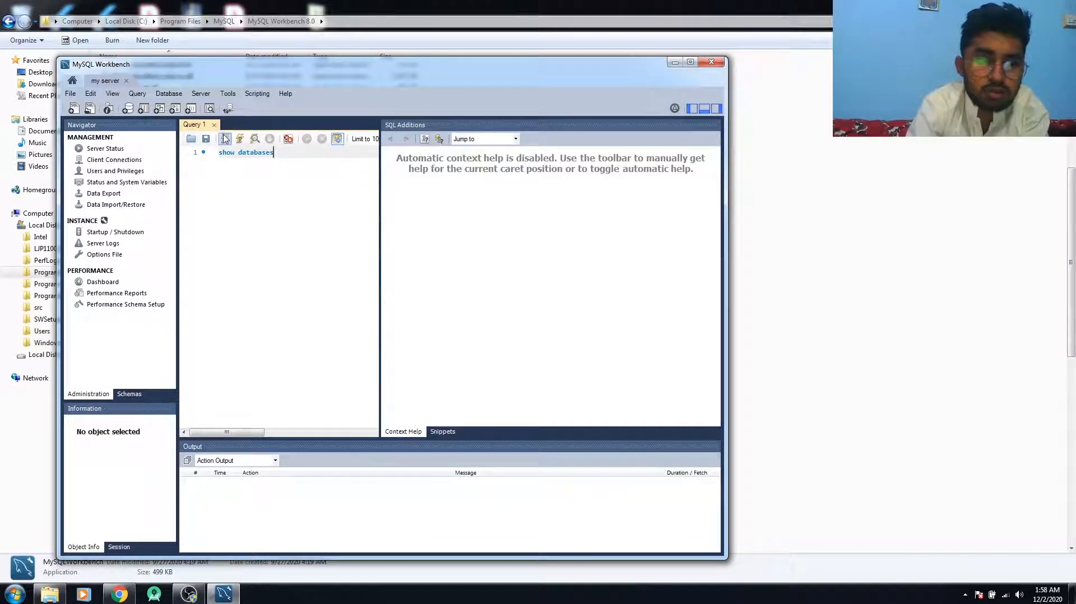
left_click(225, 139)
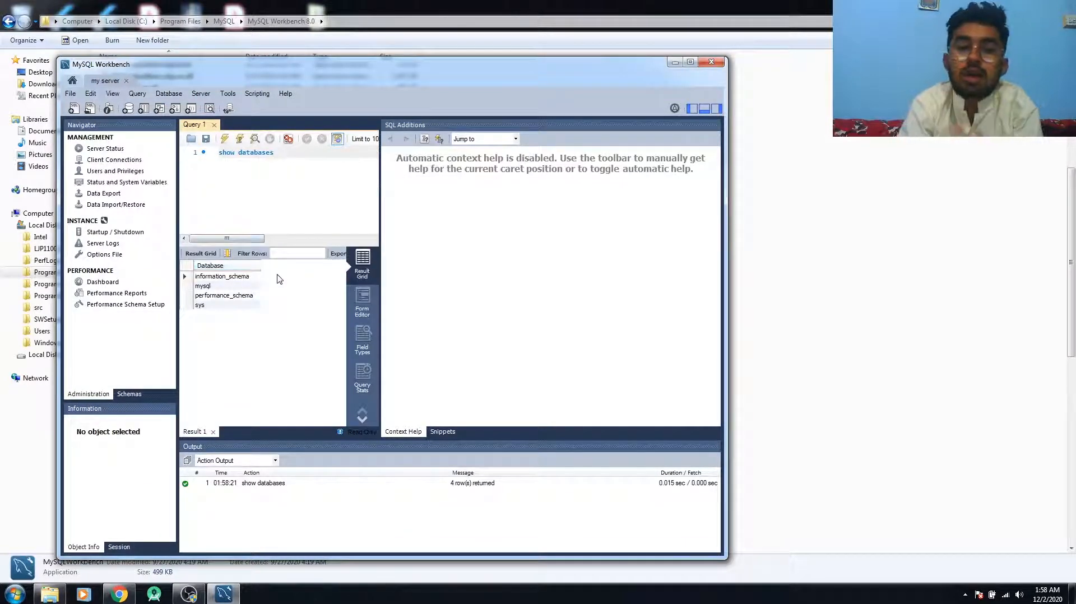